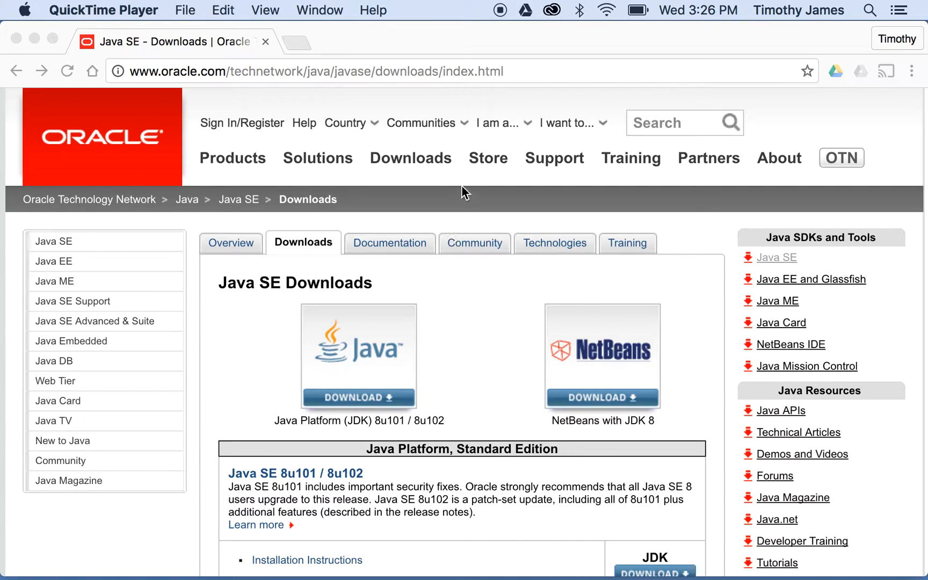
mouse_move(411, 217)
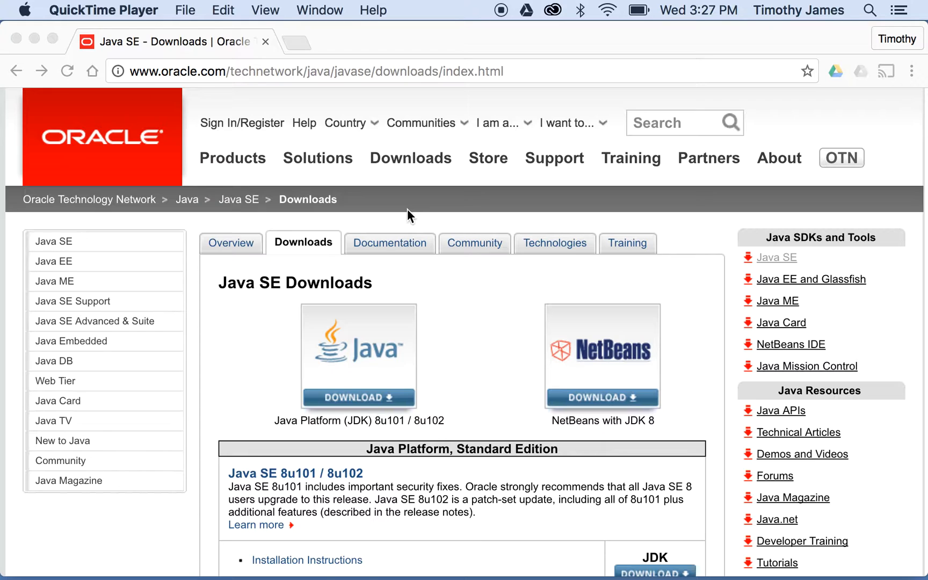
mouse_move(358, 198)
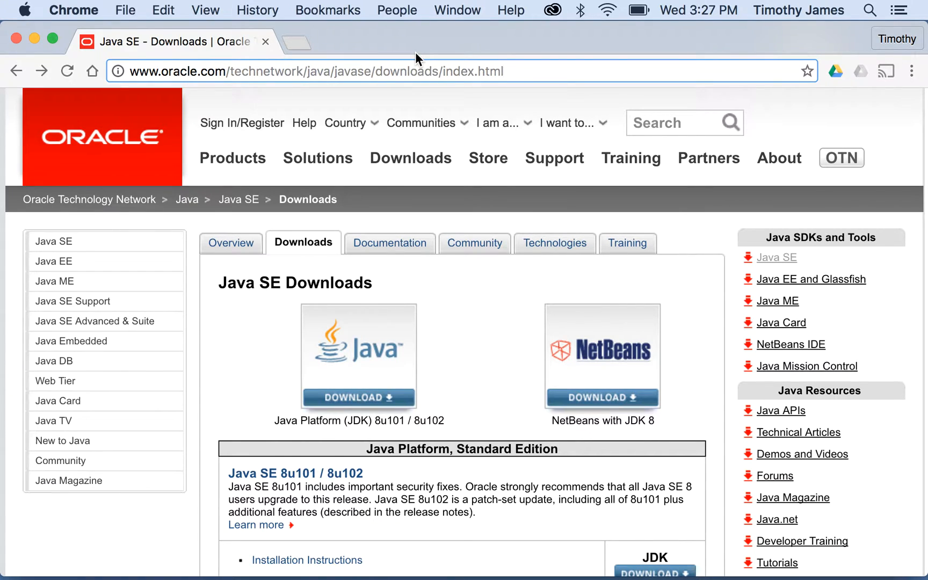
Step: Navigate to the Oracle Java downloads page and accept the JDK 8u101 license agreement
click(436, 71)
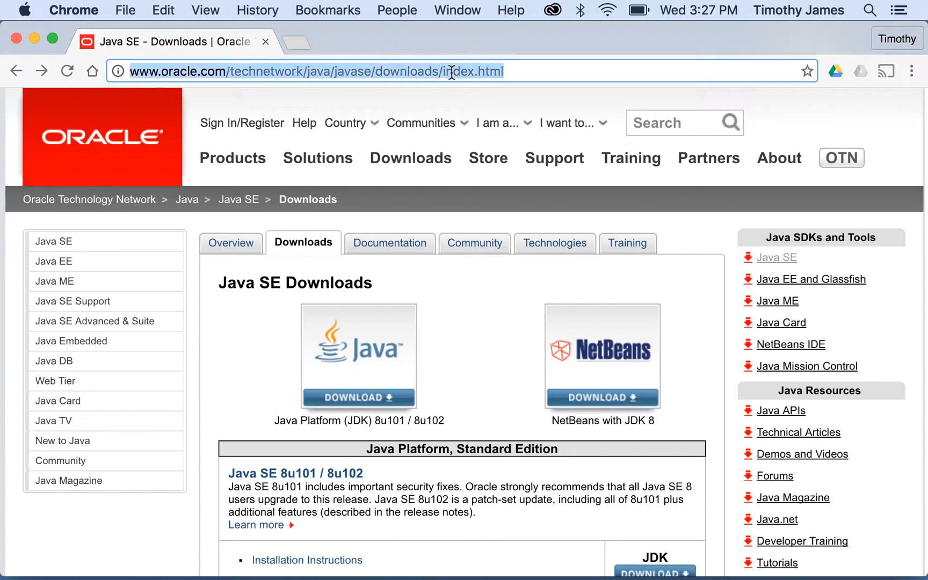
text(java)
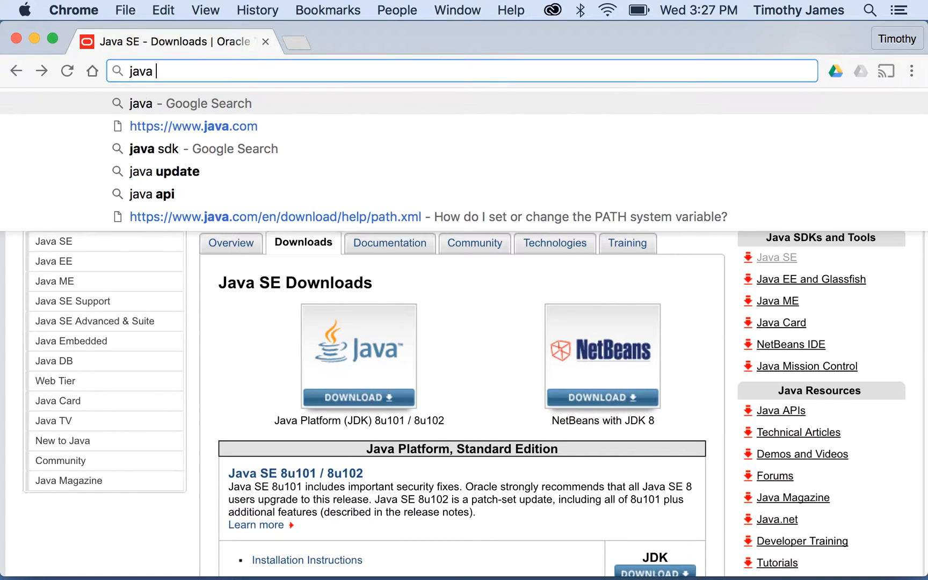
click(149, 150)
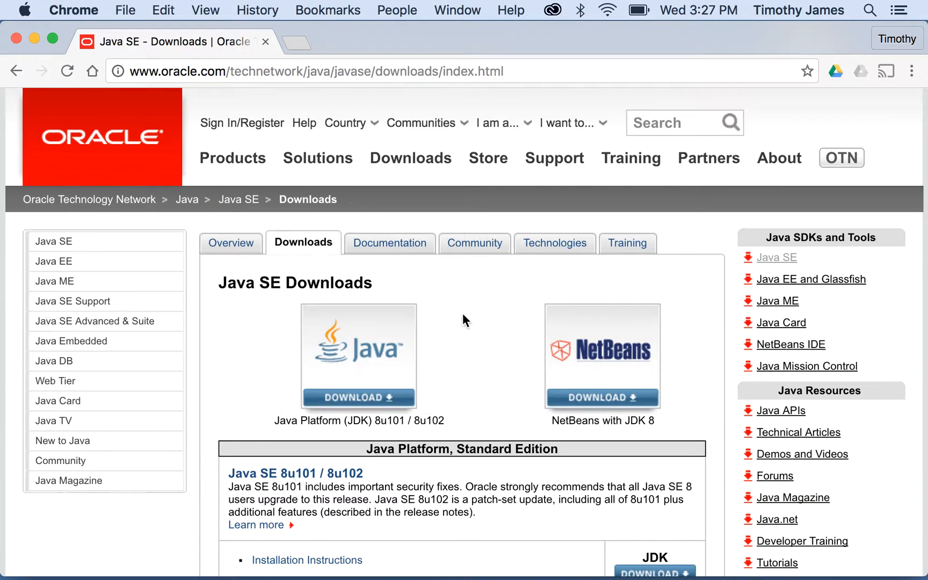
mouse_move(444, 354)
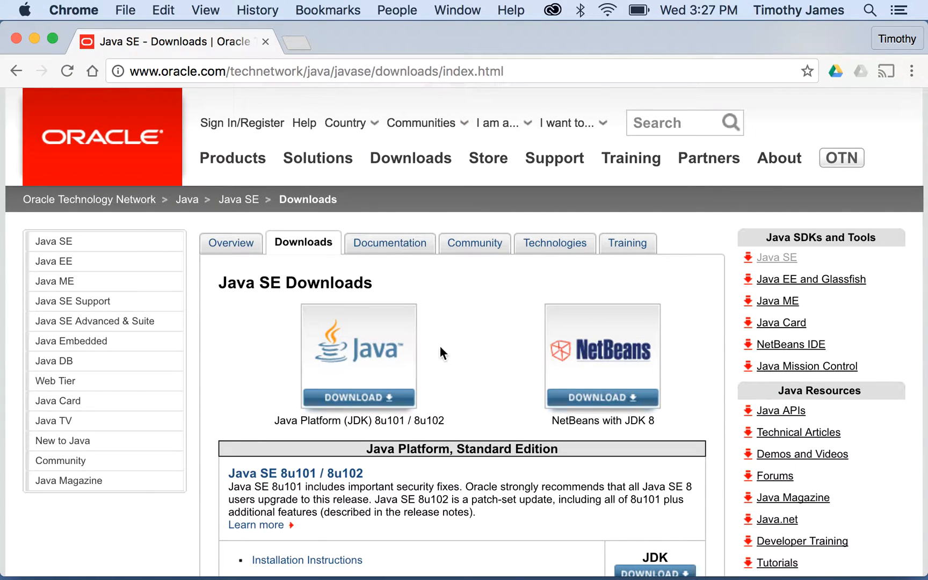
scroll(down, 3)
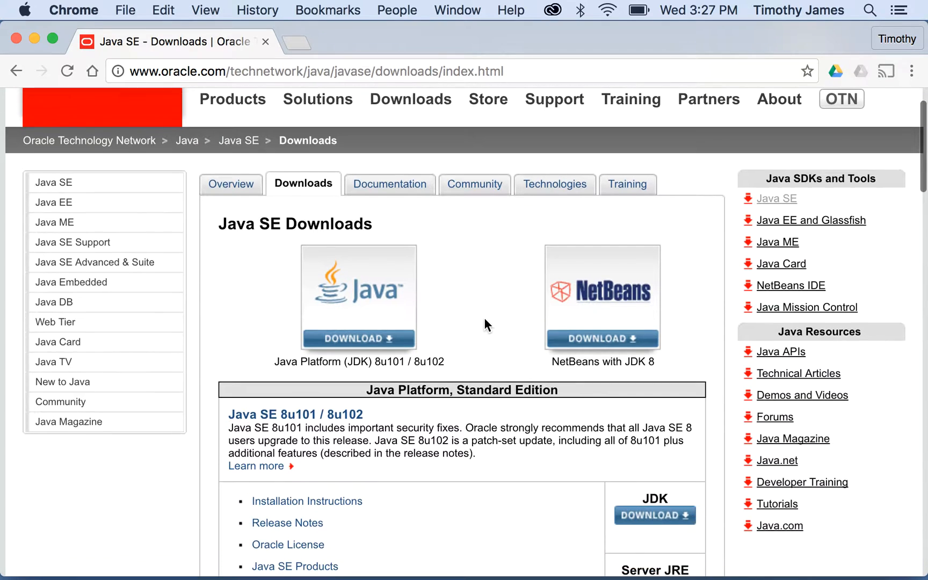
scroll(down, 3)
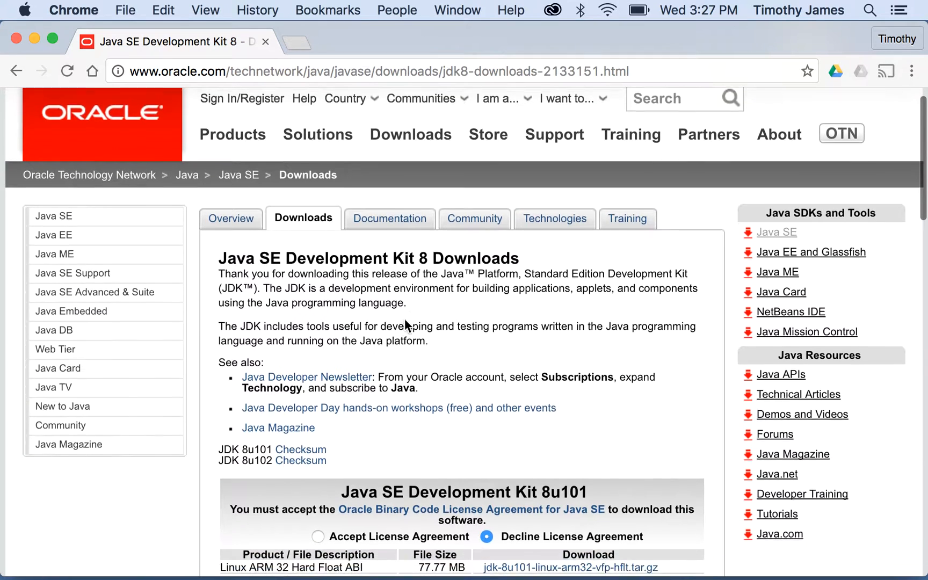
scroll(down, 3)
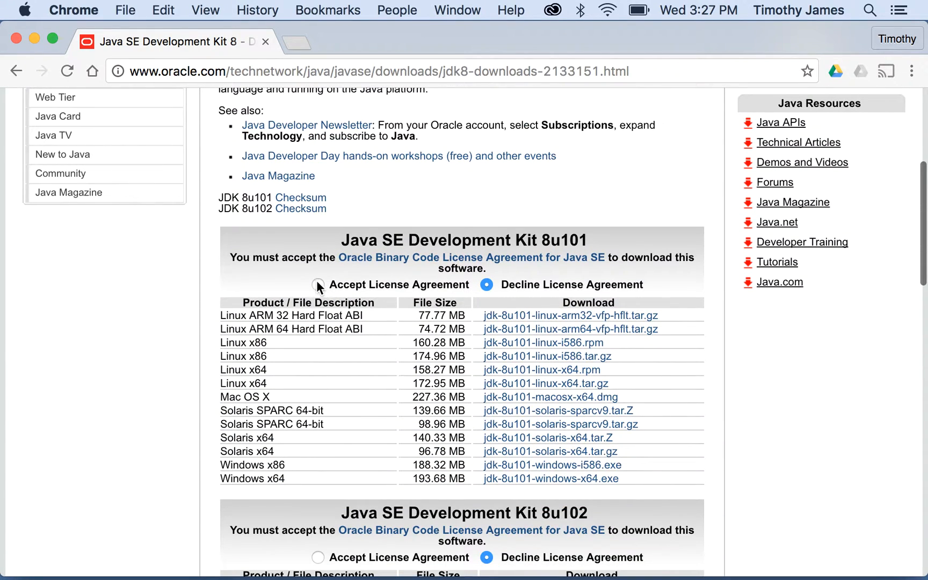
click(318, 284)
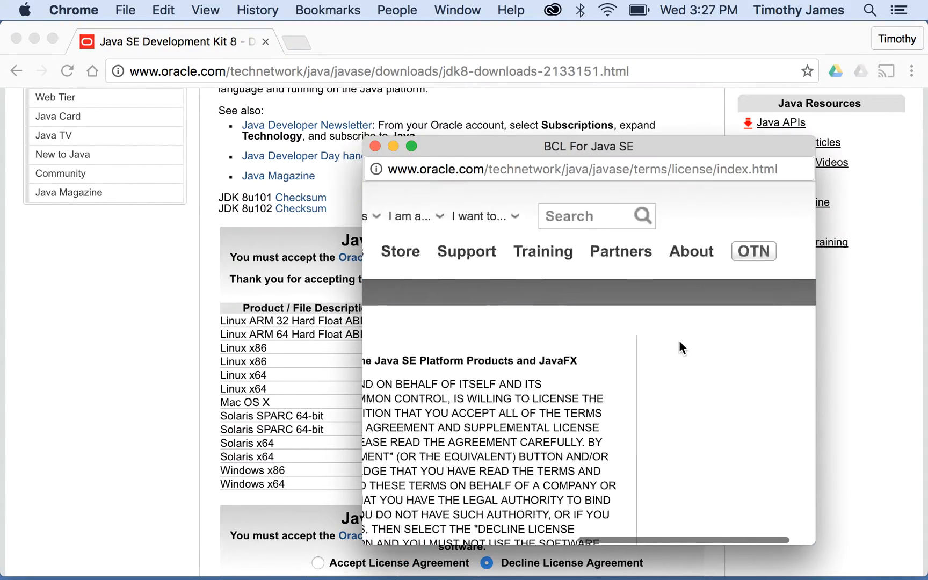
Step: Read through the license text popup and close it
scroll(down, 3)
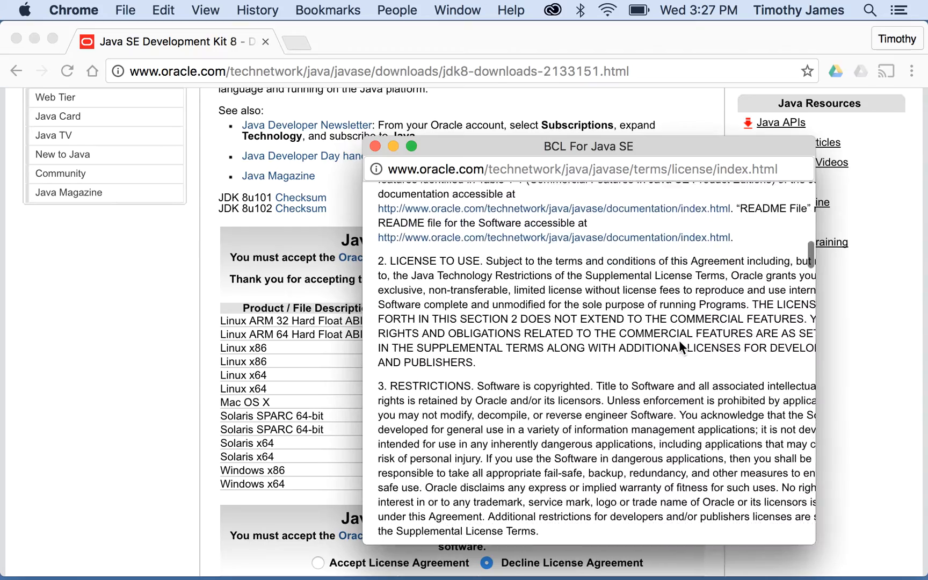
scroll(down, 3)
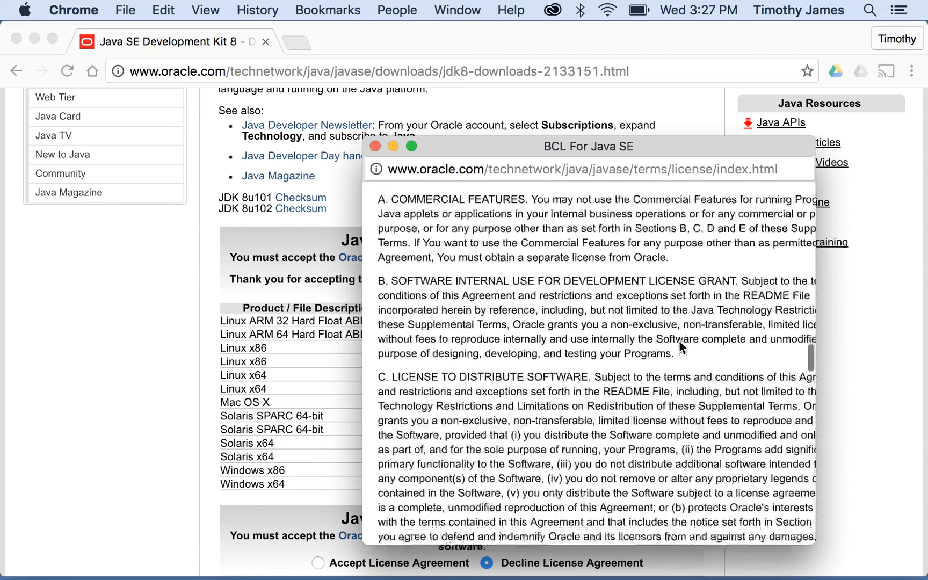
scroll(down, 3)
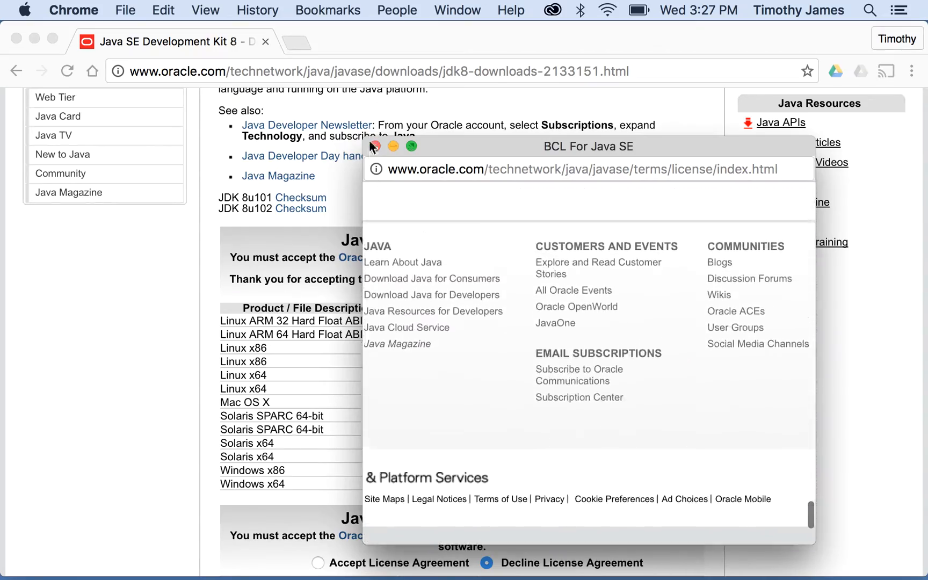
click(375, 146)
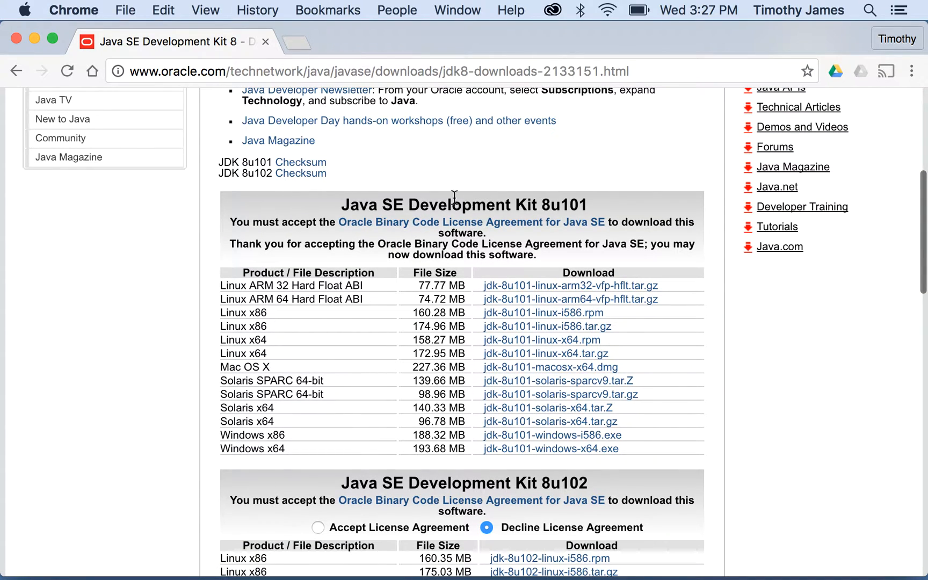
Step: Scroll to the JDK 8u101 platform file list to reach the Mac OS X installer link
scroll(down, 3)
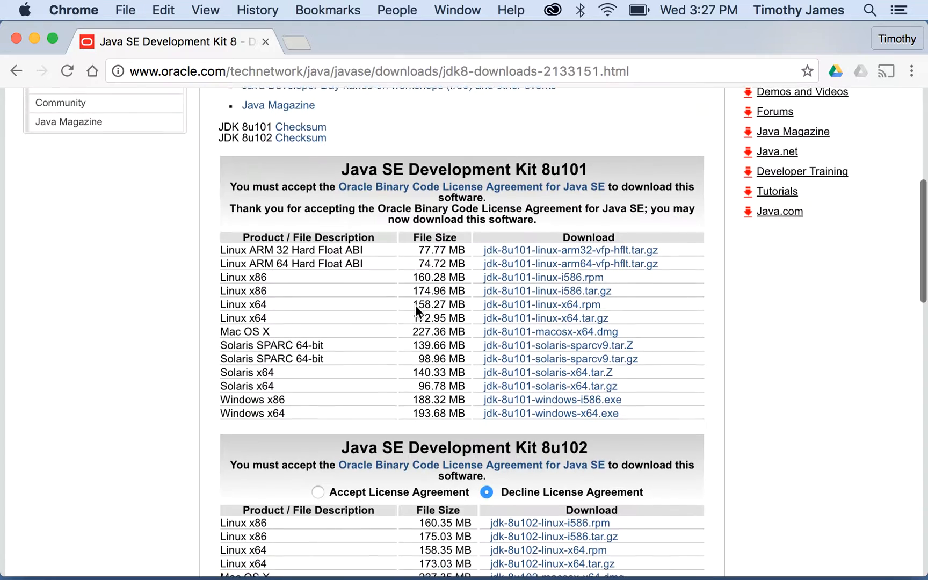
mouse_move(527, 336)
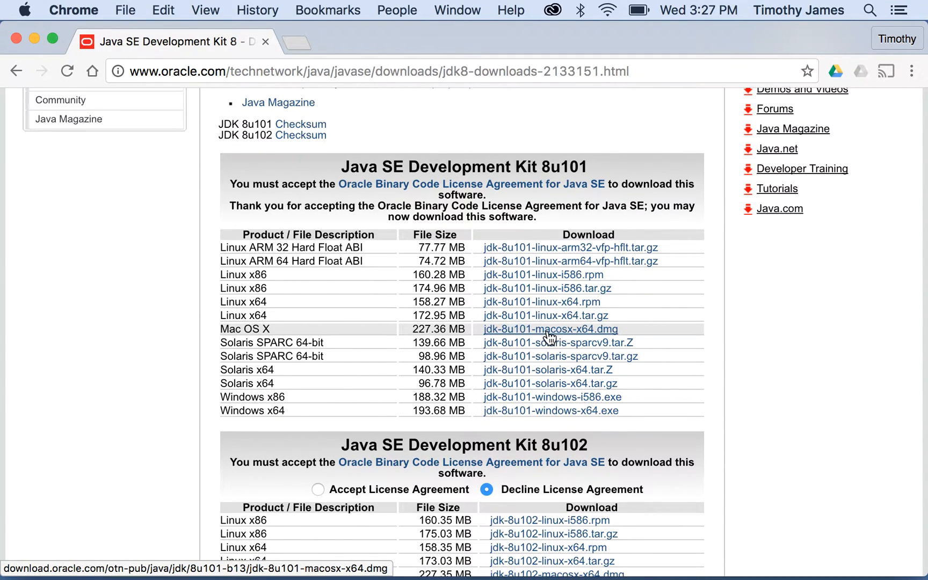
mouse_move(489, 417)
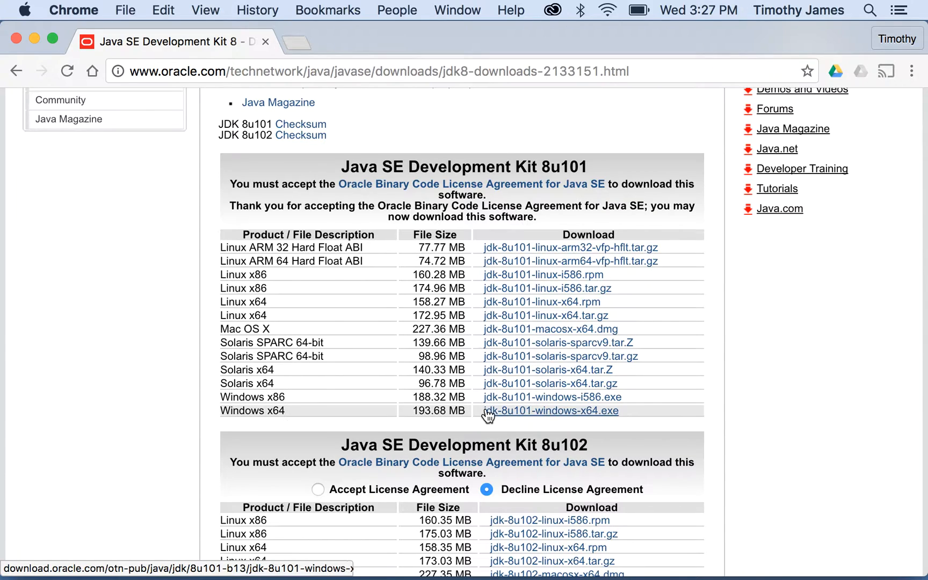
mouse_move(527, 412)
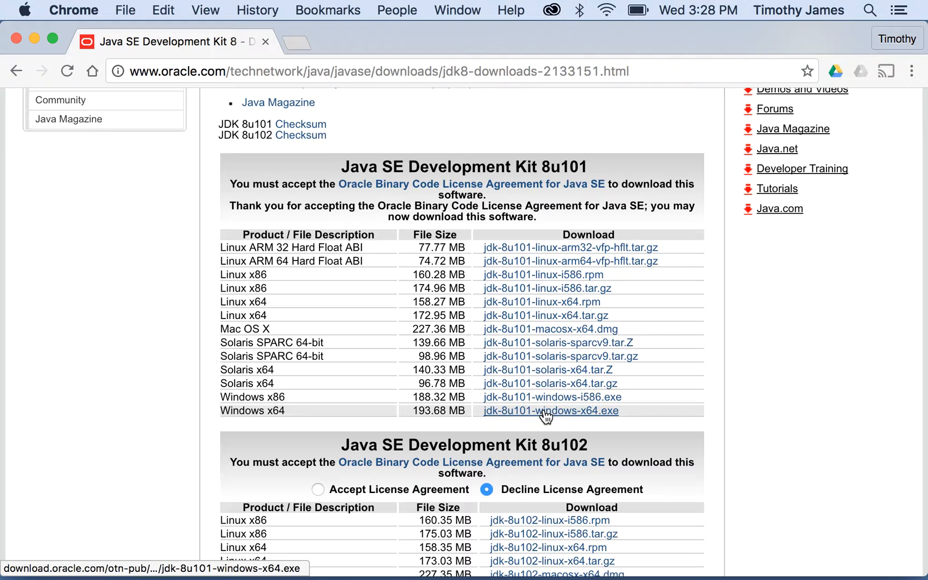
mouse_move(569, 332)
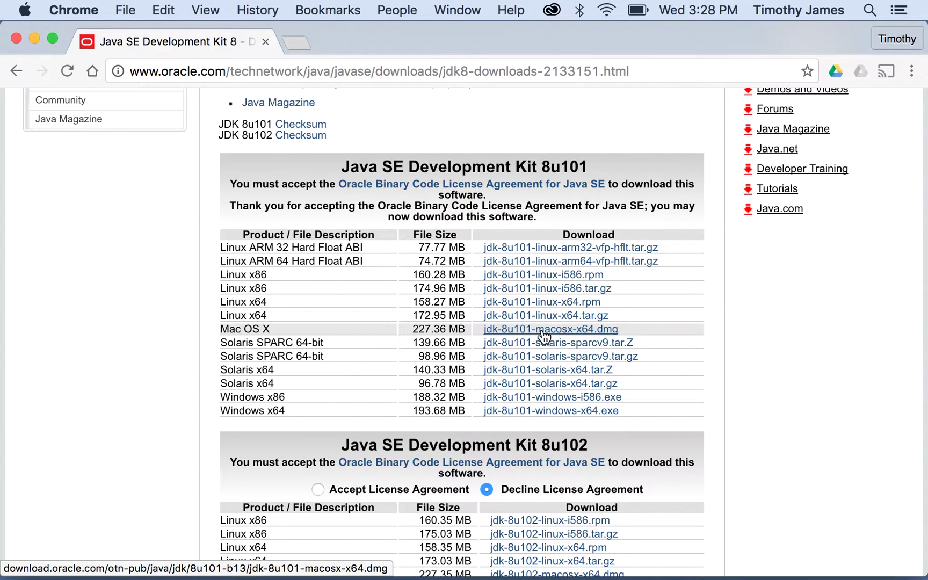
mouse_move(512, 335)
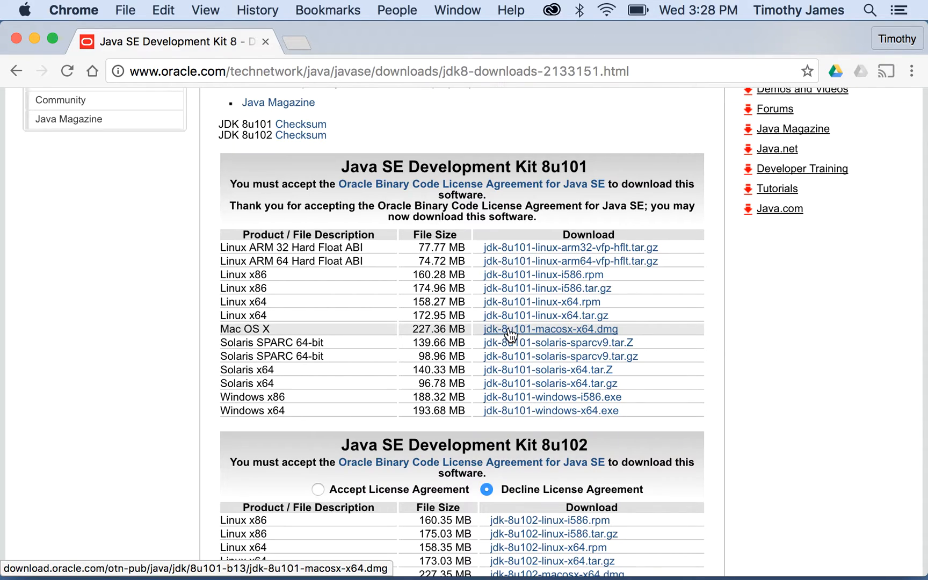
mouse_move(608, 331)
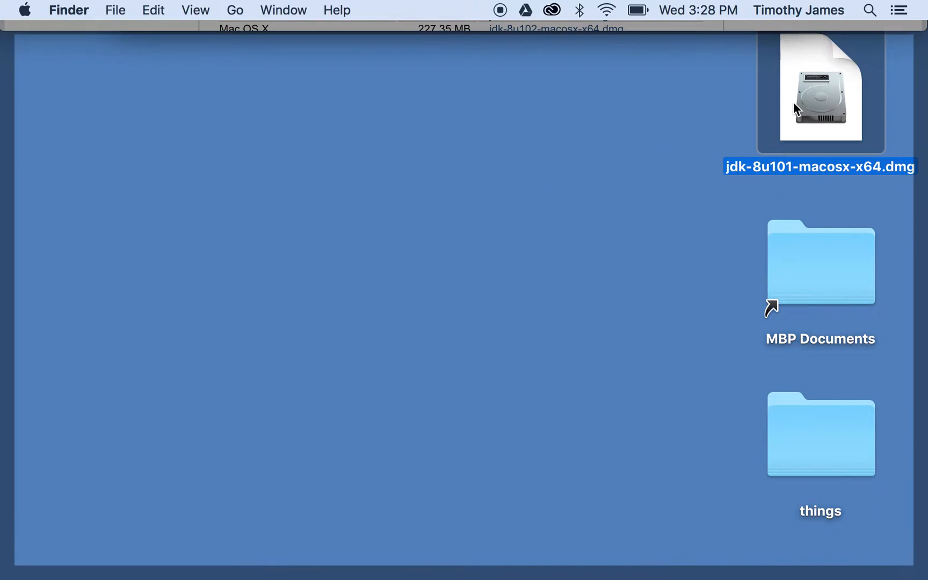
Step: Mount the downloaded JDK disk image and launch JDK 8 Update 101.pkg
double_click(821, 88)
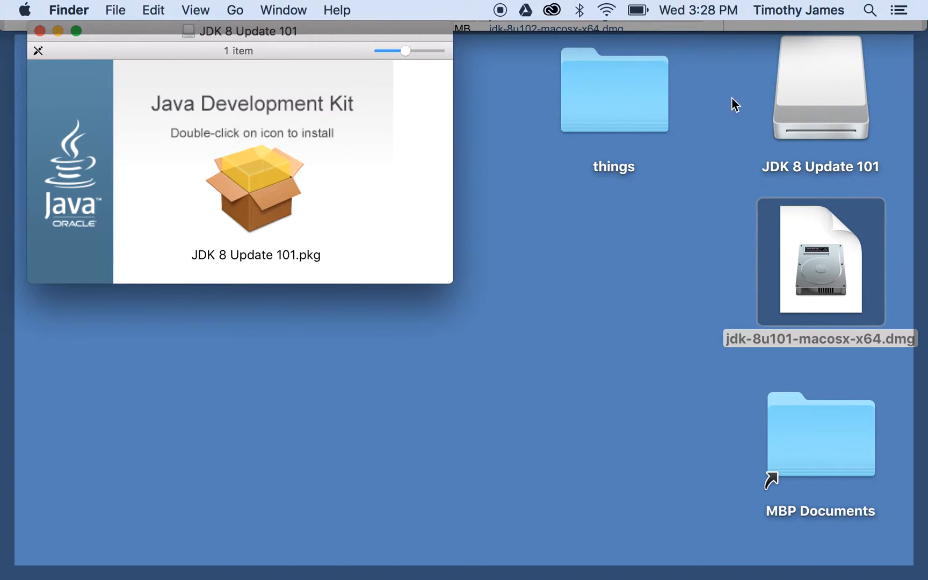
click(256, 193)
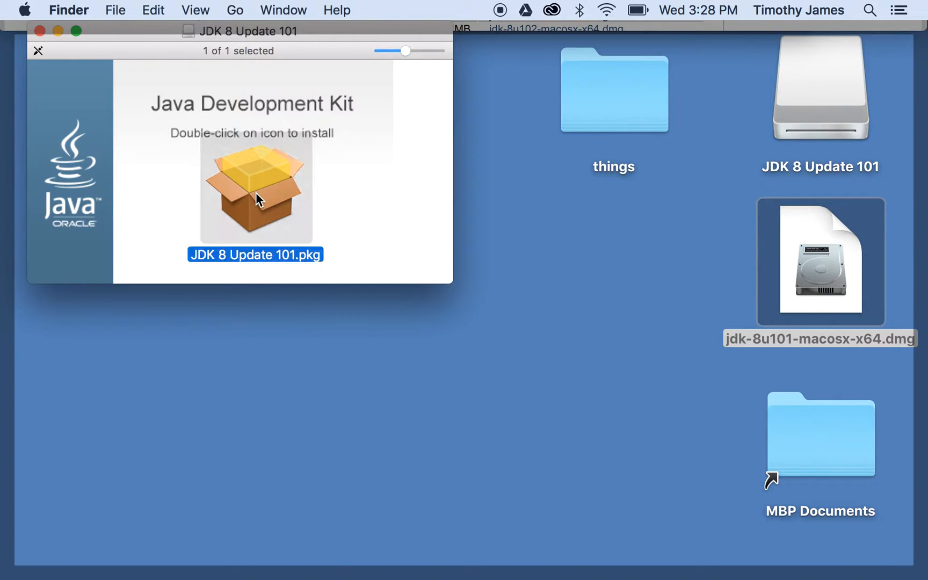
double_click(257, 197)
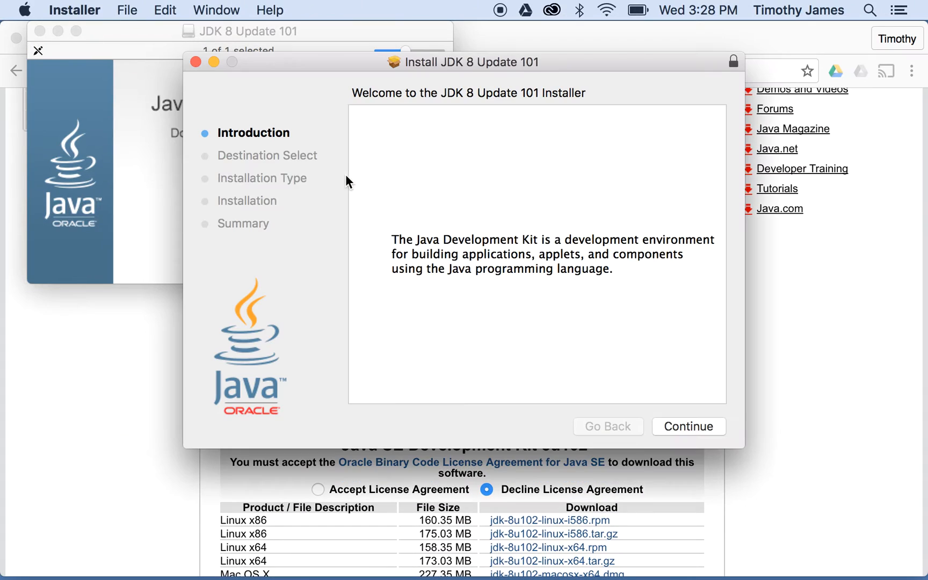
Step: Run the standard JDK 8 Update 101 install with the admin password and close on success
click(689, 426)
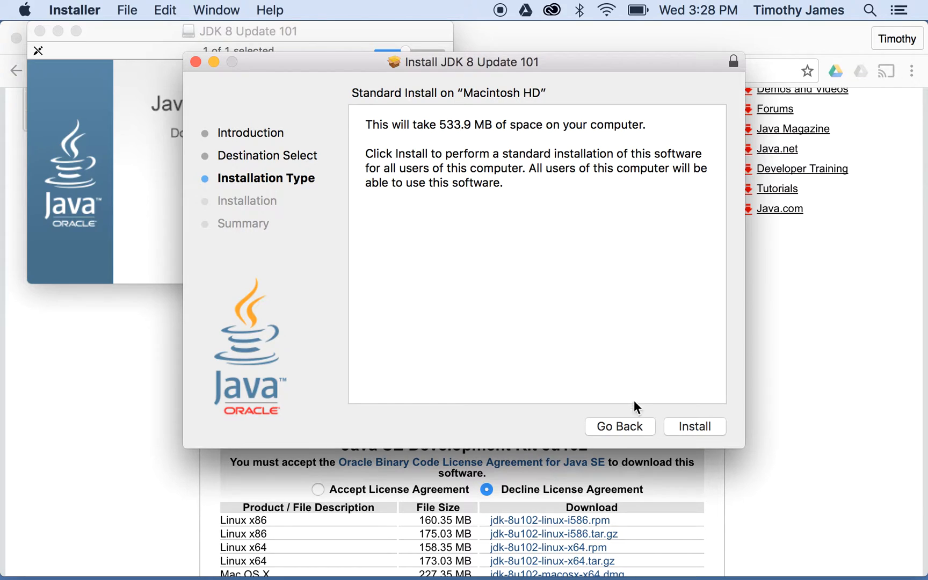
click(694, 426)
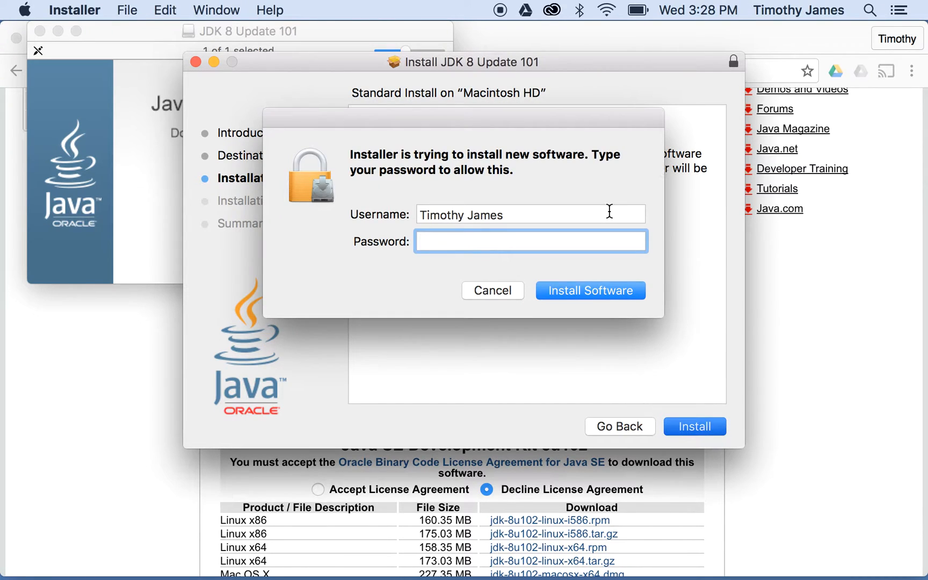
click(591, 291)
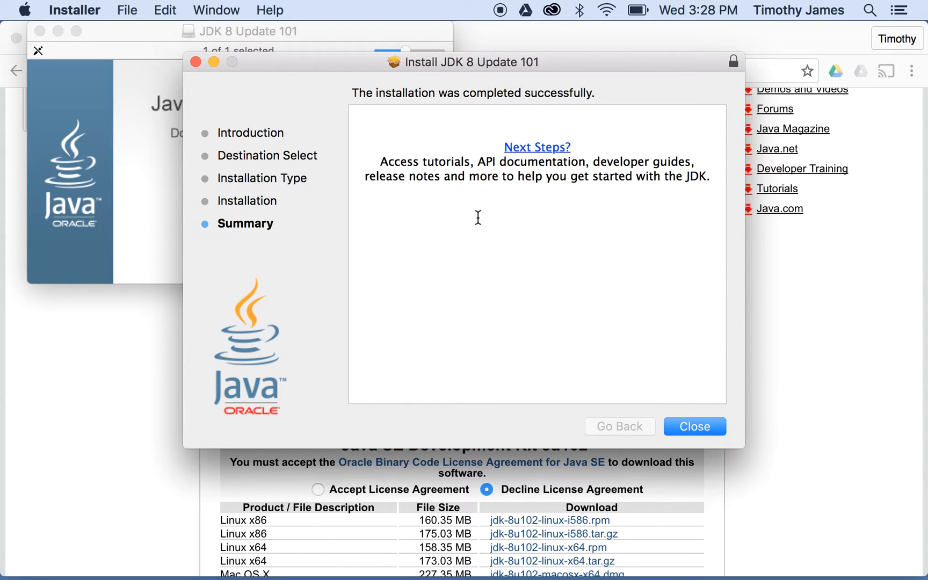
mouse_move(530, 116)
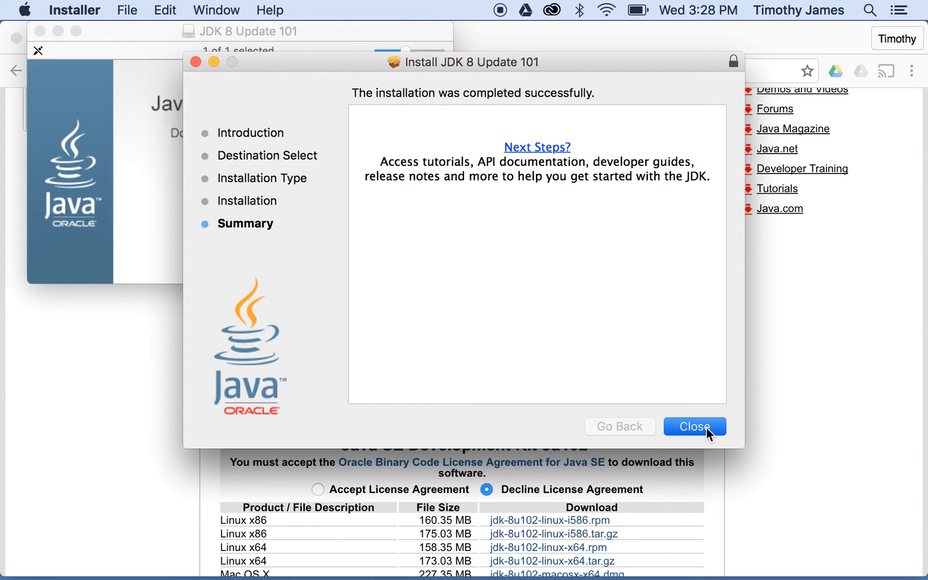
click(695, 426)
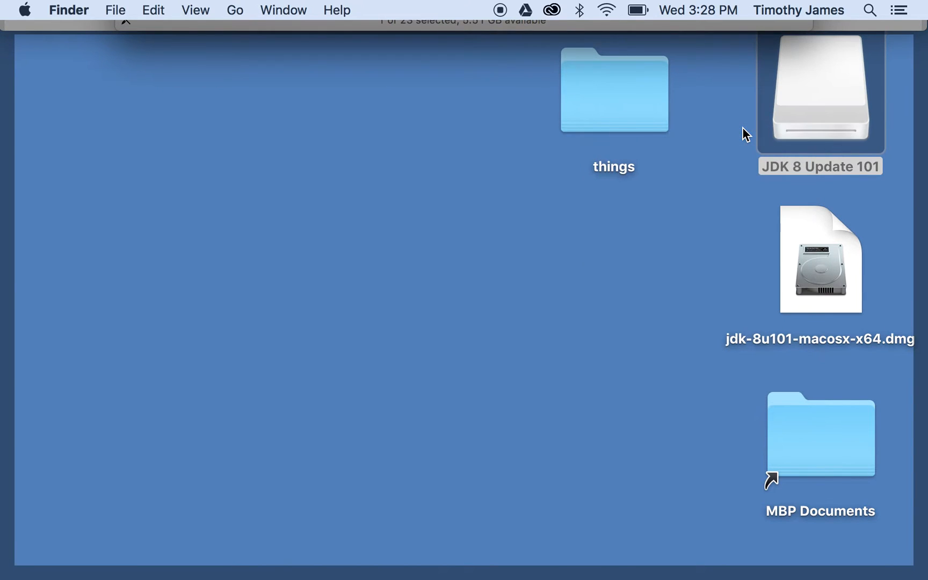
mouse_move(326, 119)
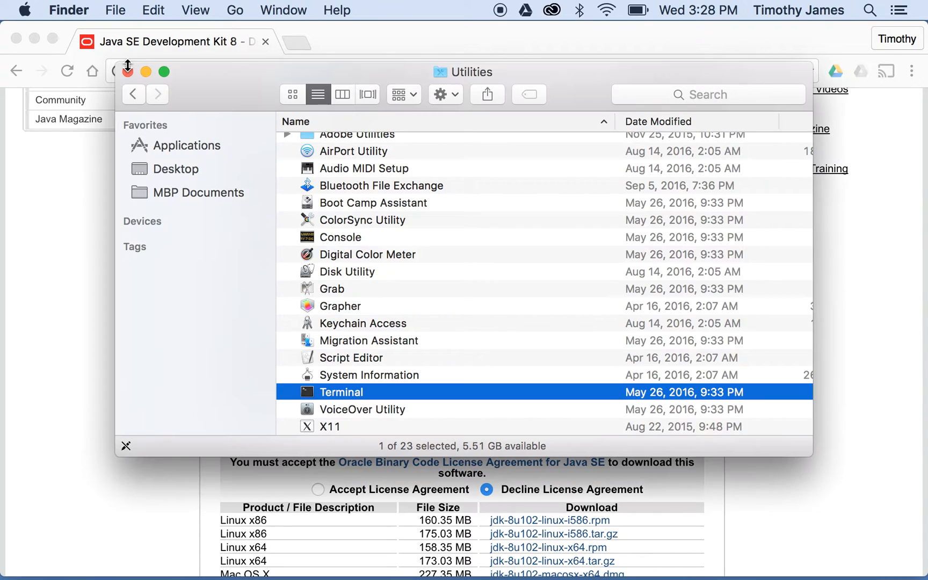
Step: Browse Finder's Applications folder into Utilities so Terminal is listed
click(187, 145)
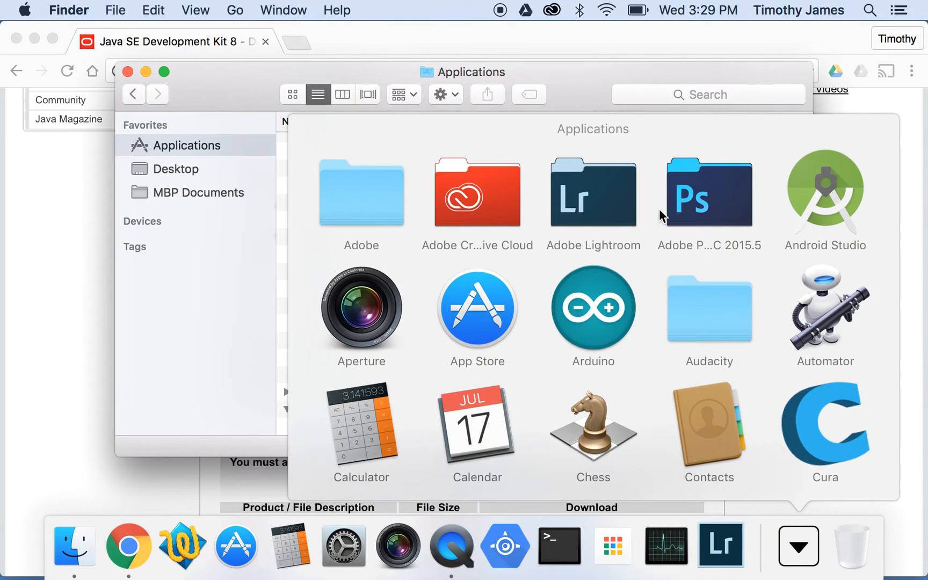
click(318, 95)
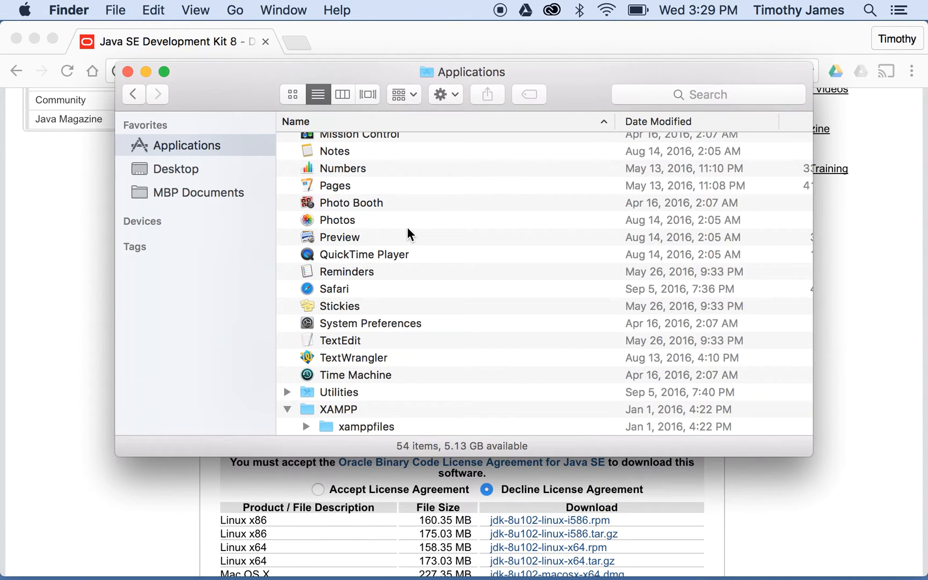
double_click(340, 392)
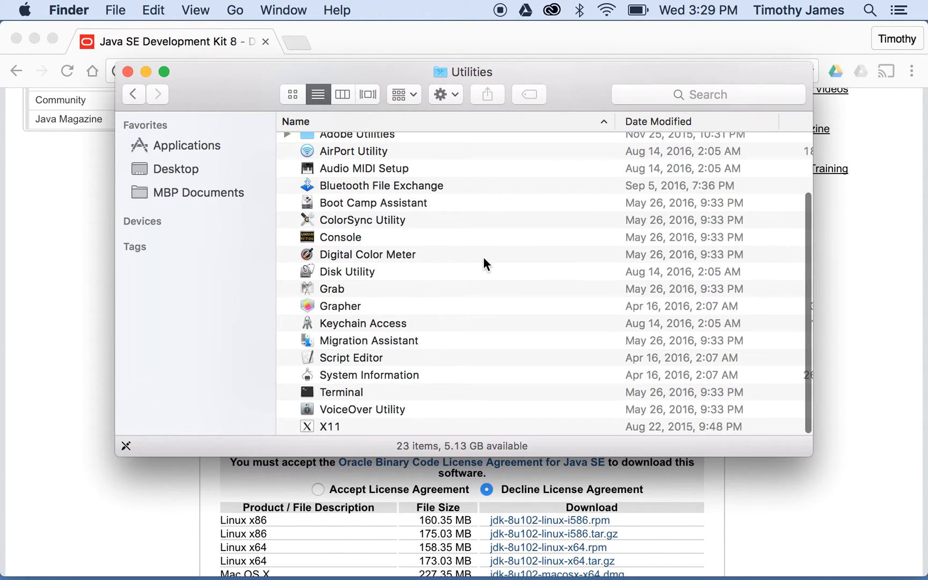
mouse_move(355, 394)
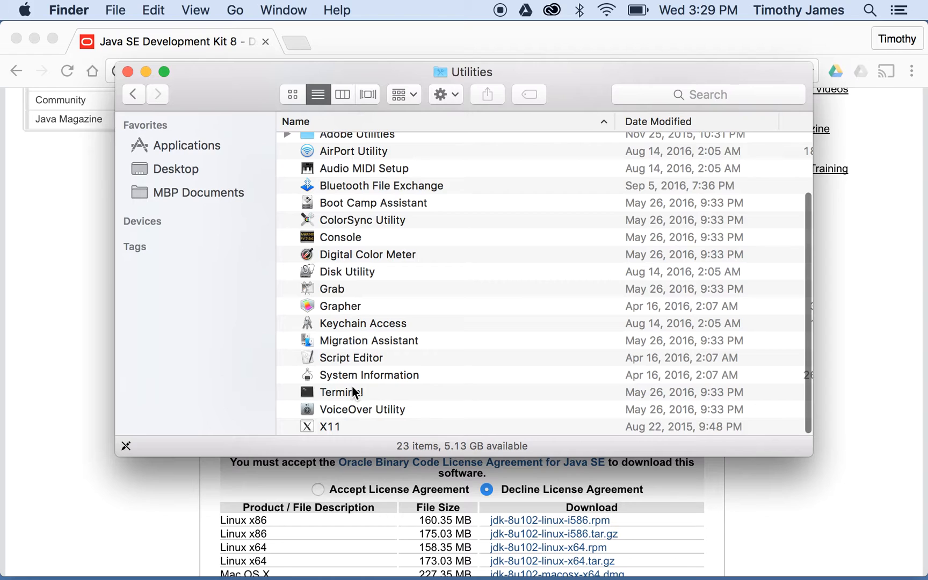
Step: Launch Terminal and run javac to see its usage options printed
double_click(339, 392)
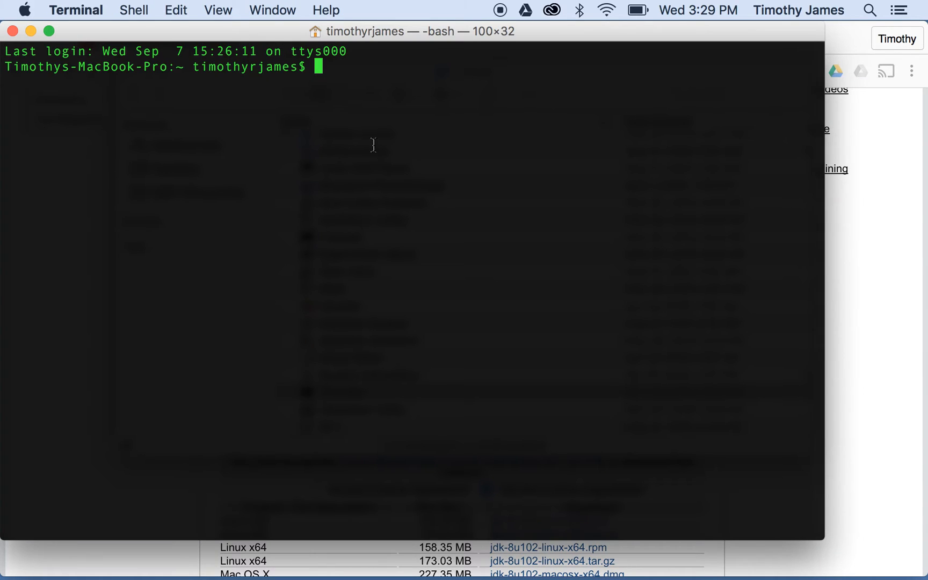
mouse_move(433, 117)
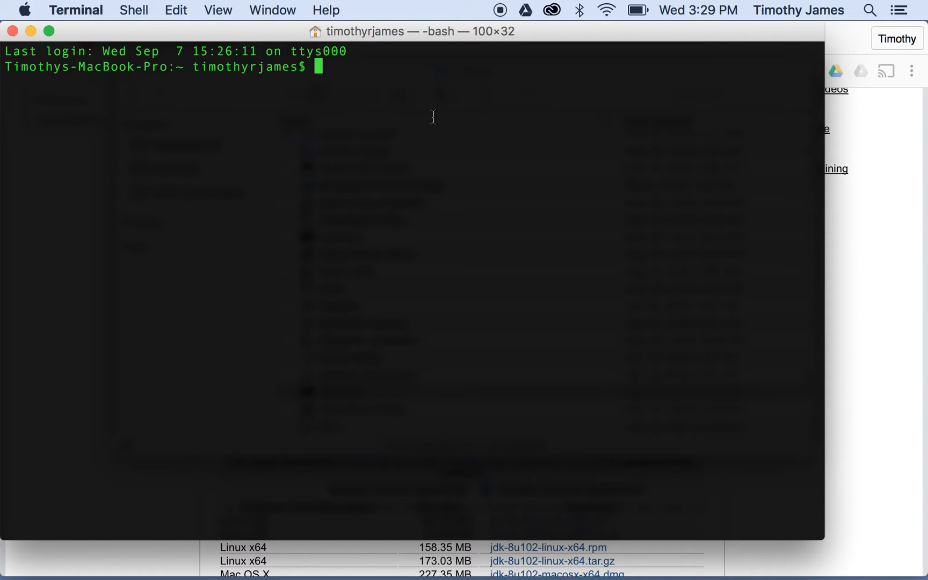
text(javac)
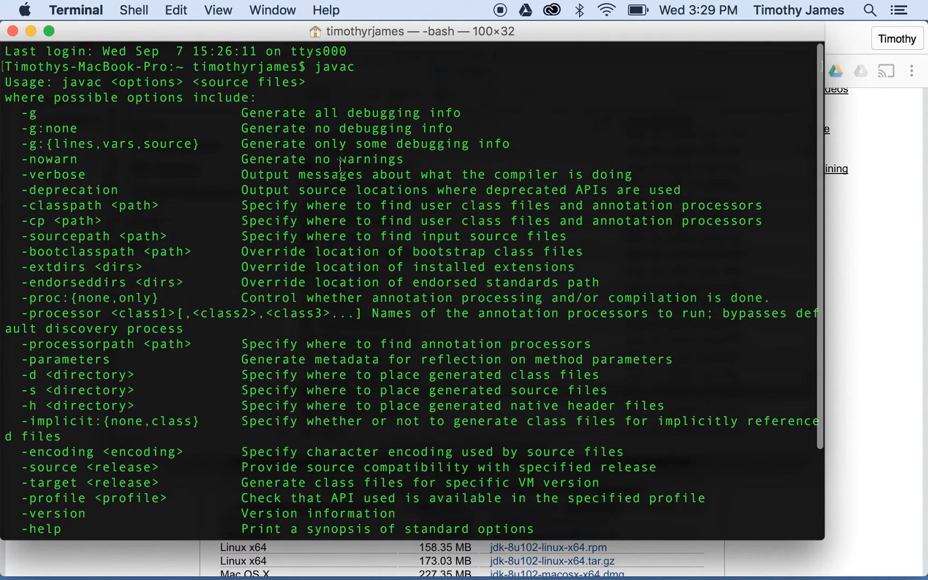
scroll(down, 3)
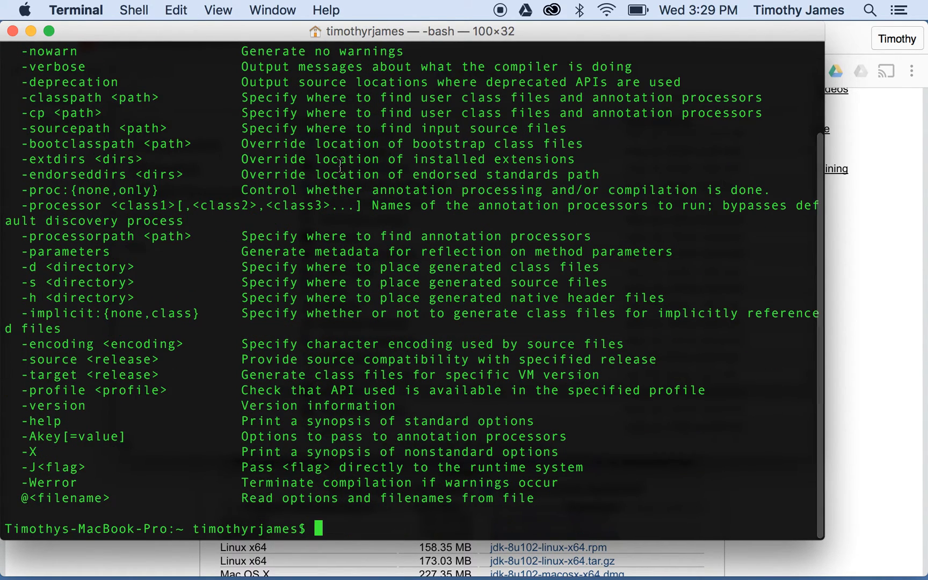
text(javac)
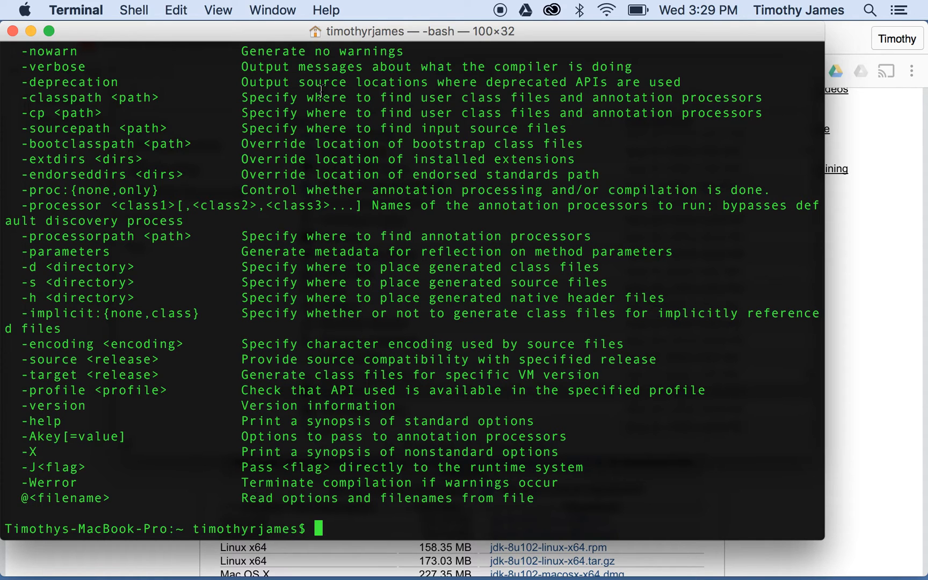
Step: Run java -version and confirm it reports 1.8.0_101
text(java -)
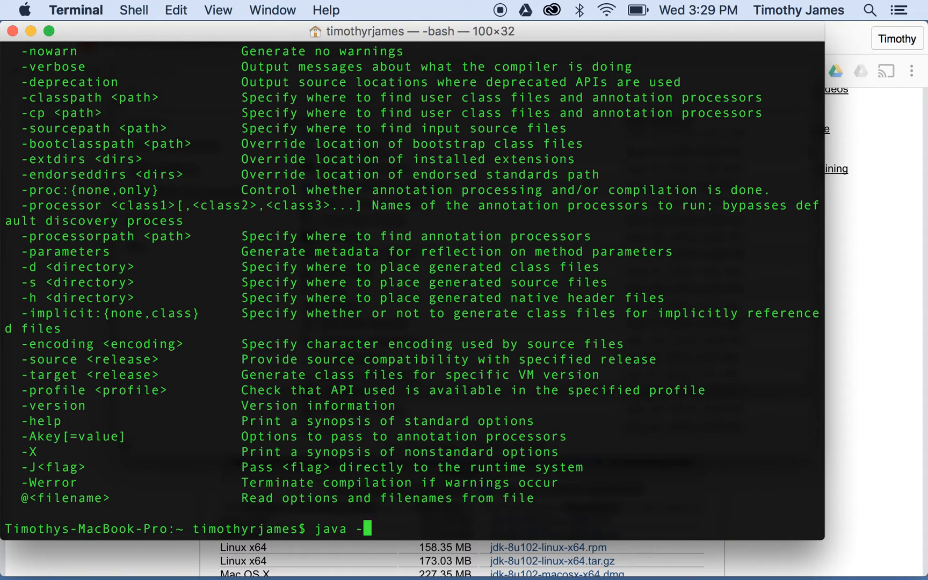
key(Return)
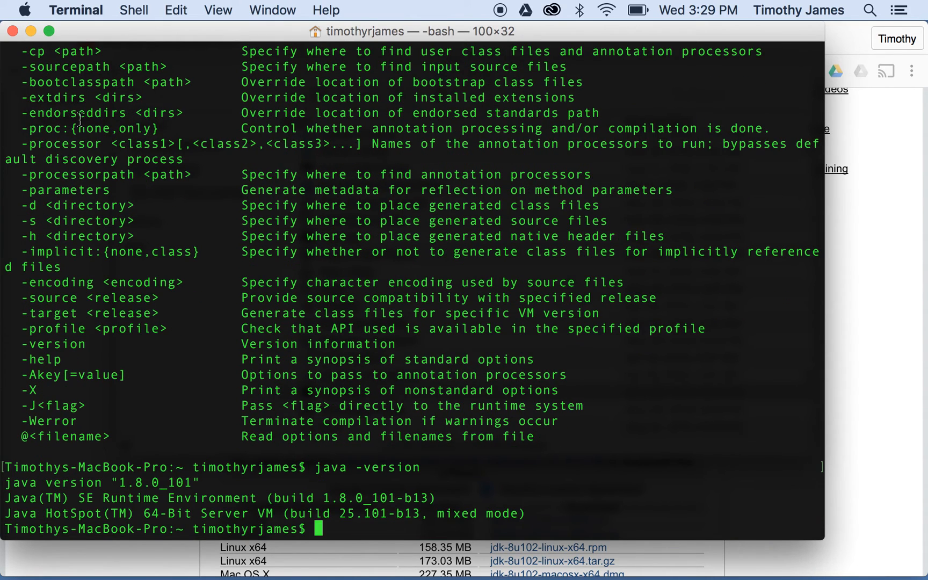
mouse_move(141, 482)
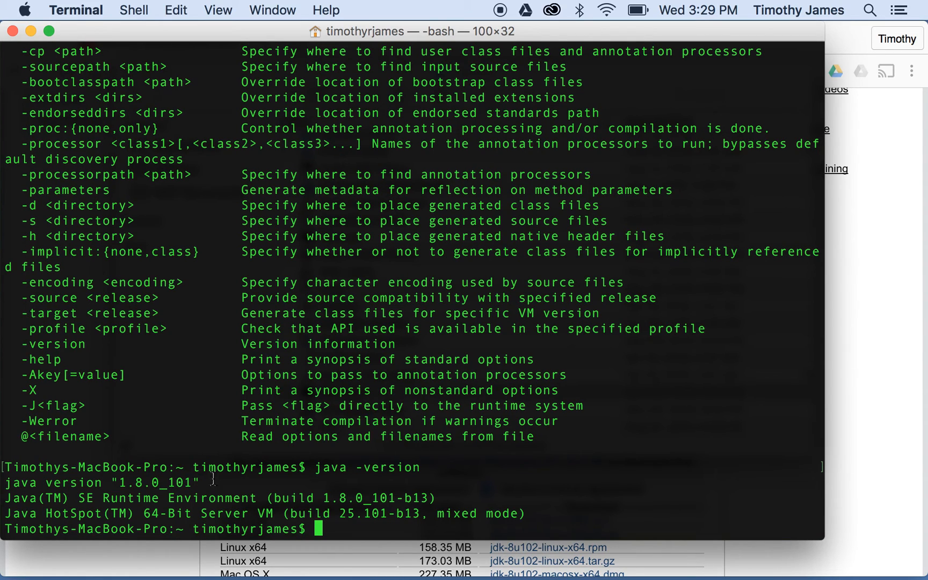
mouse_move(511, 314)
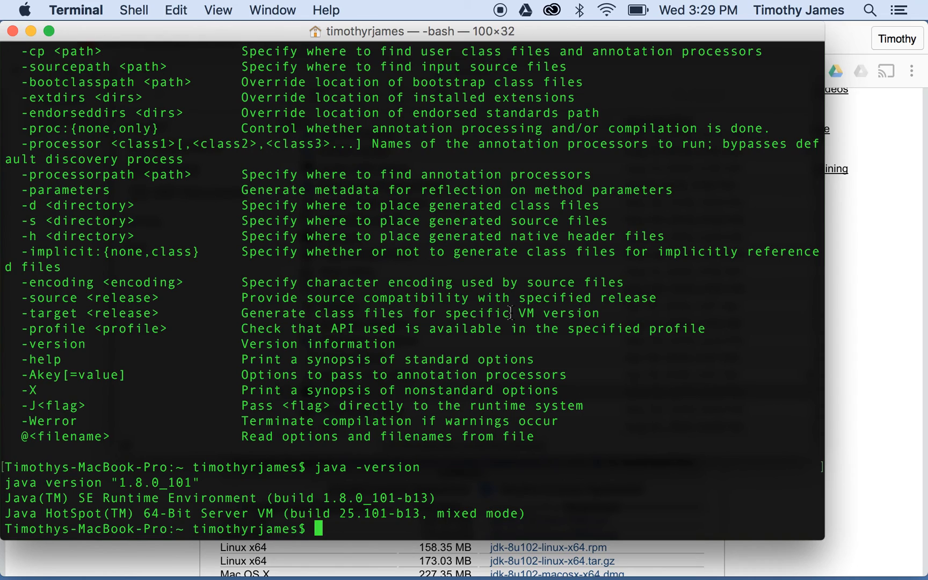
mouse_move(462, 355)
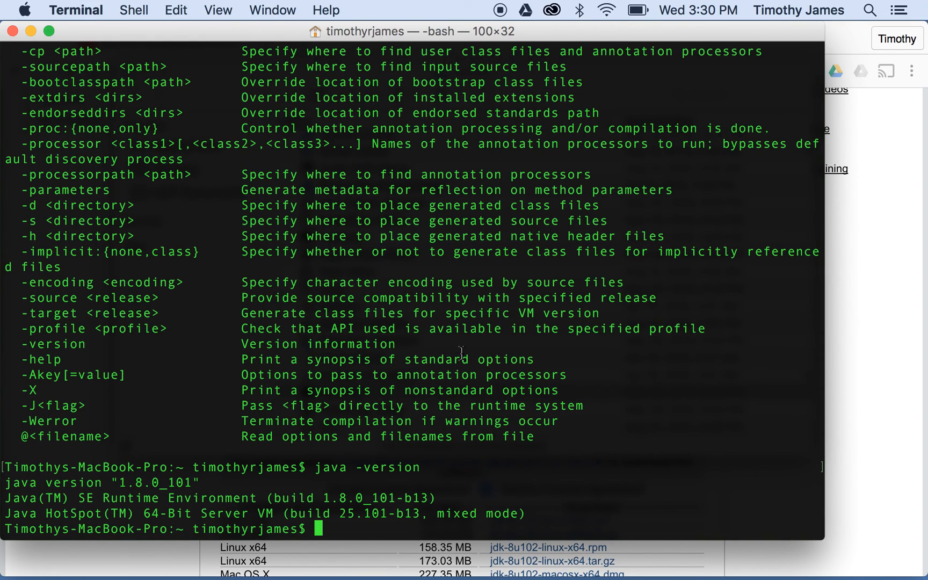